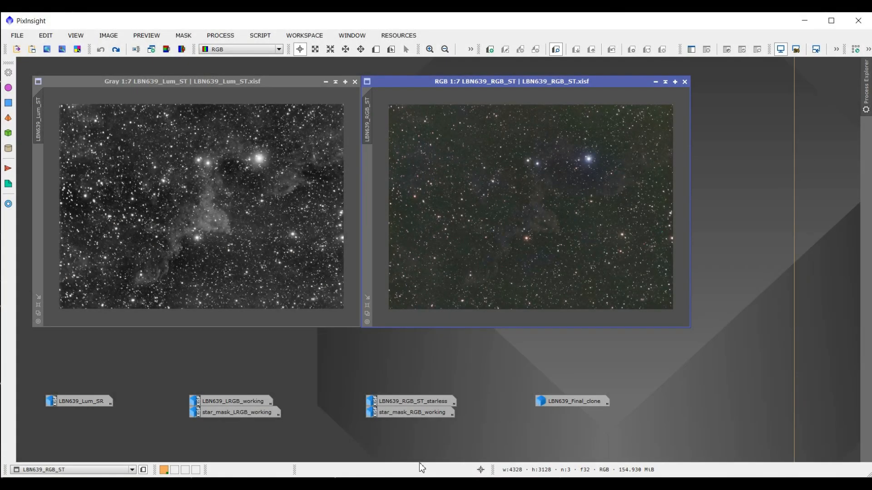
{"action": "mouse_move", "coordinate": [412, 164]}
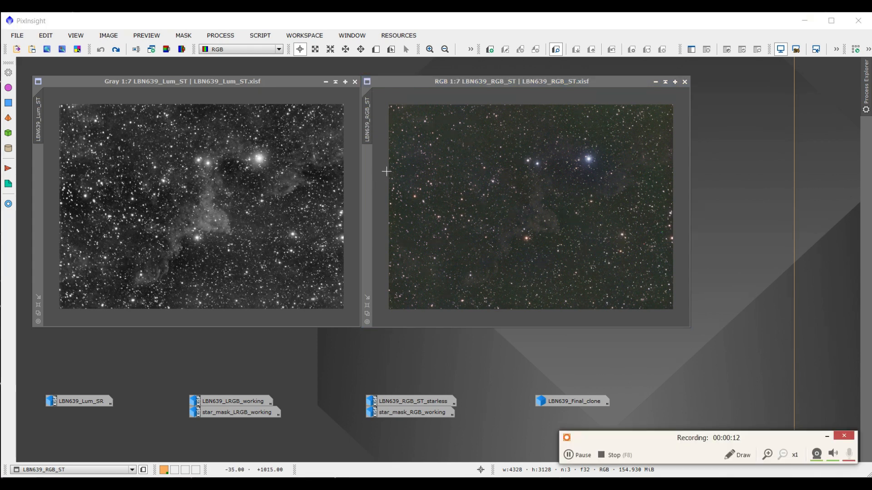
{"action": "mouse_move", "coordinate": [278, 62]}
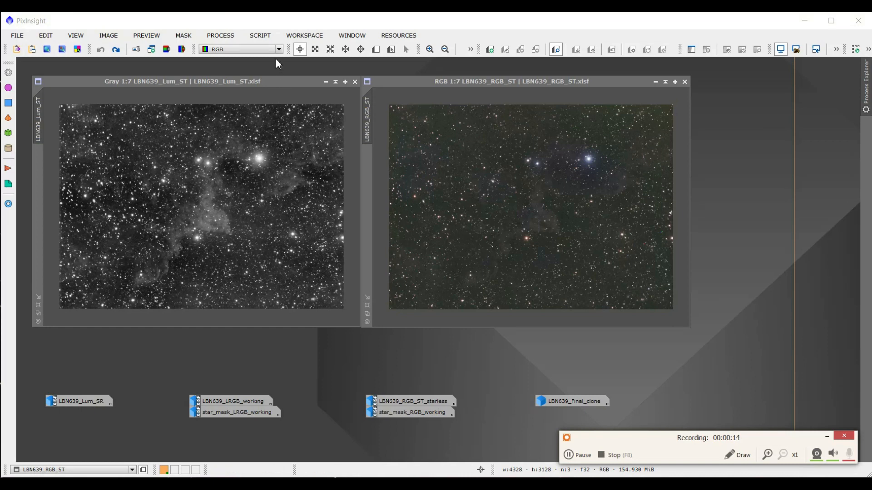
{"action": "mouse_move", "coordinate": [398, 89]}
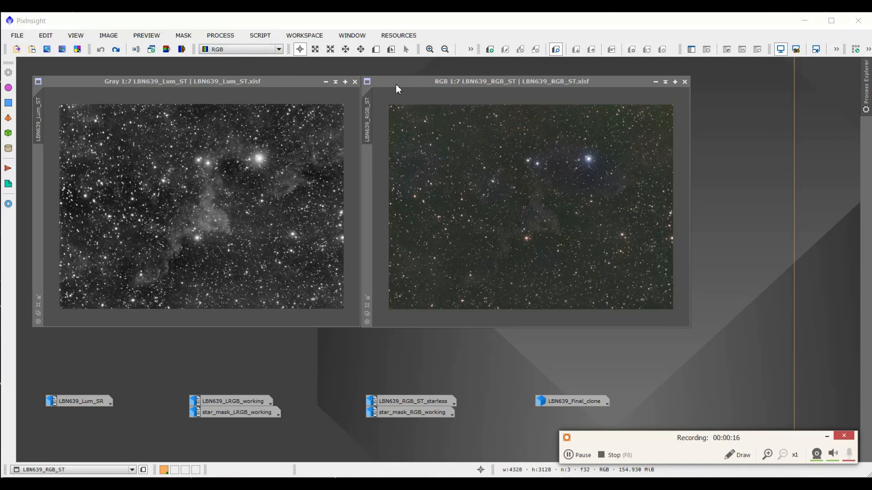
{"action": "mouse_move", "coordinate": [443, 85]}
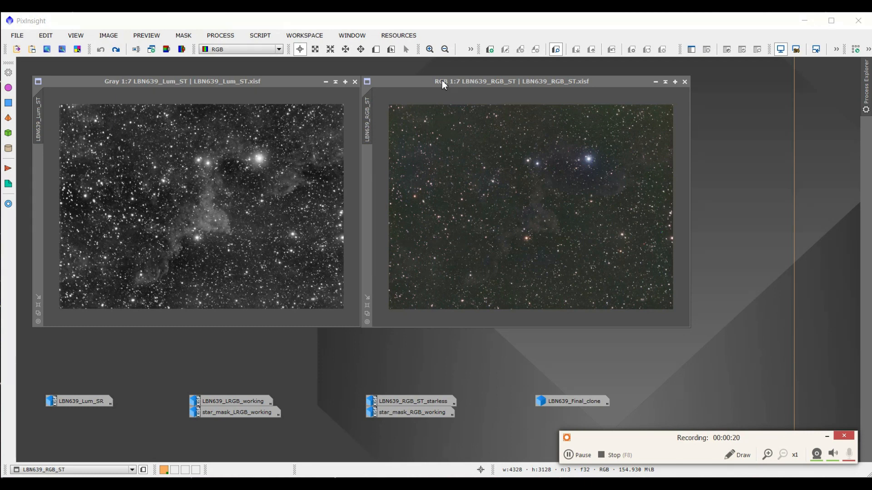
{"action": "mouse_move", "coordinate": [573, 113]}
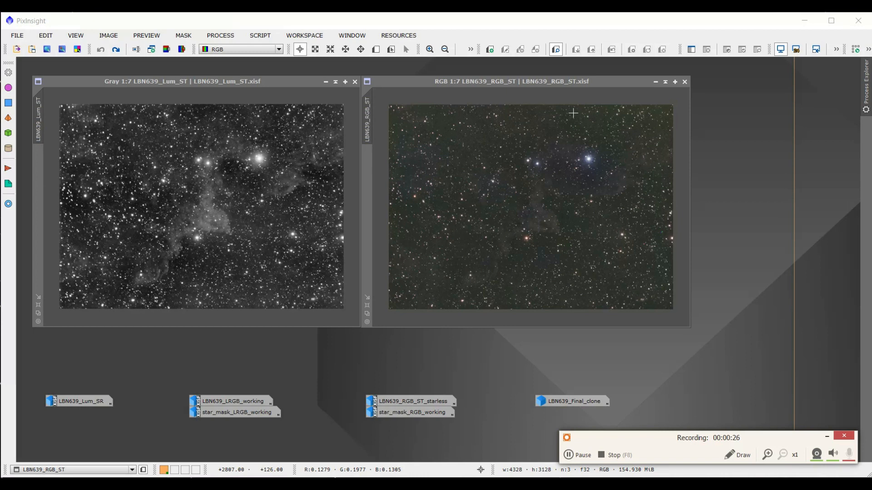
{"action": "mouse_move", "coordinate": [494, 103]}
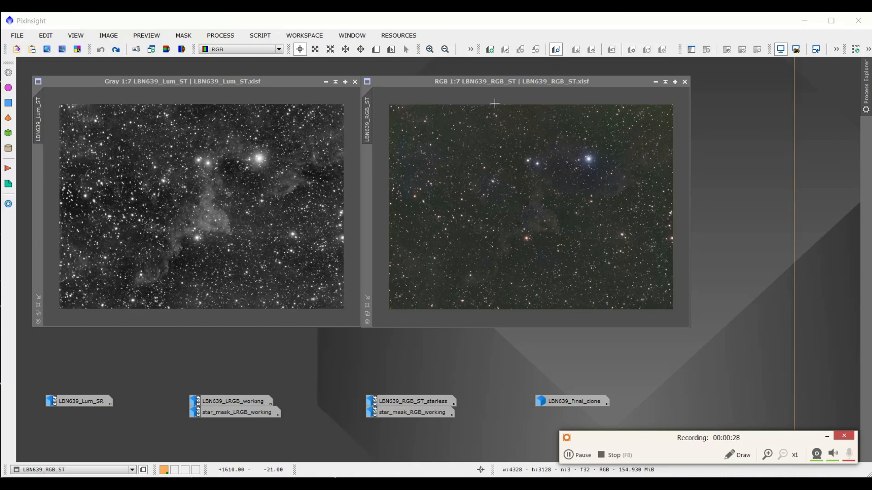
{"action": "mouse_move", "coordinate": [77, 137]}
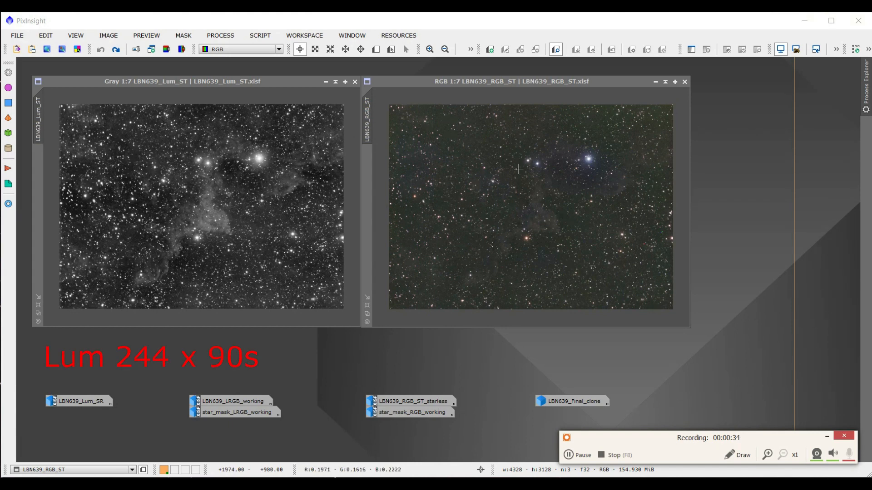
{"action": "mouse_move", "coordinate": [510, 152]}
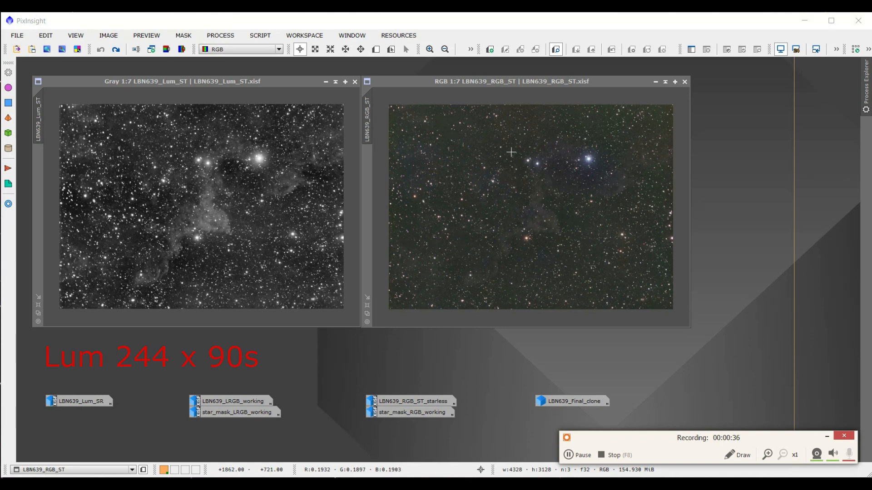
{"action": "mouse_move", "coordinate": [375, 192]}
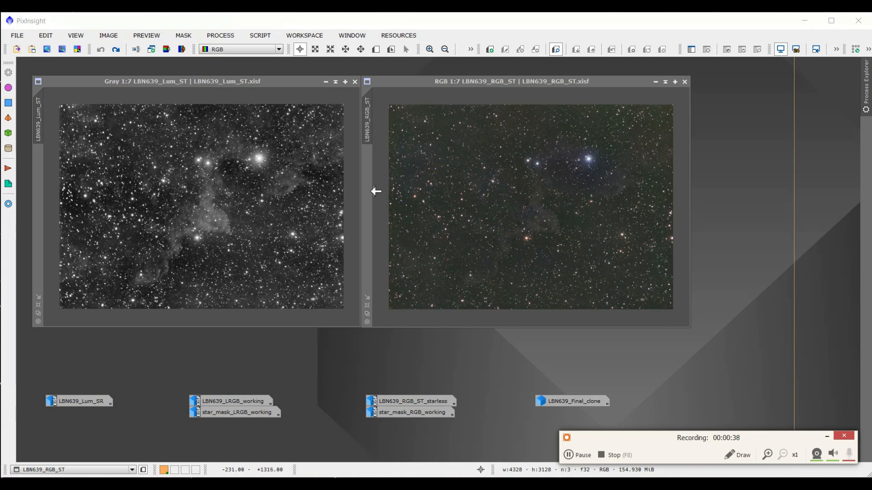
{"action": "mouse_move", "coordinate": [204, 177]}
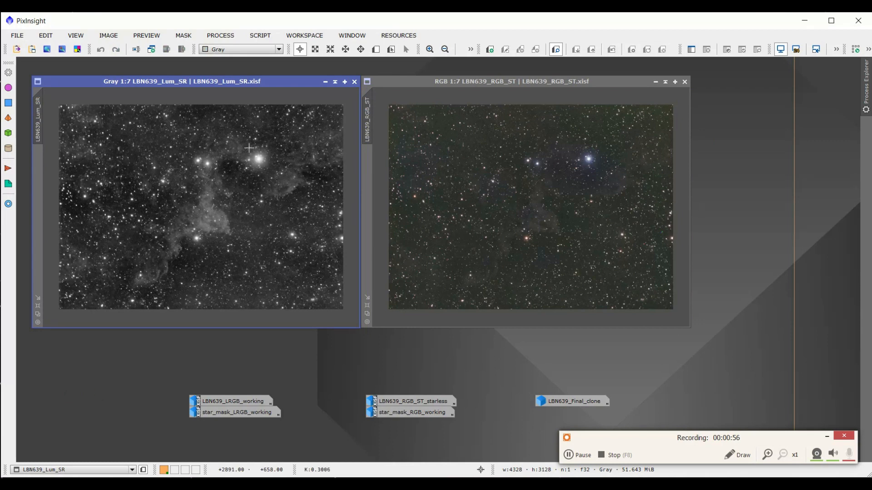
{"action": "mouse_move", "coordinate": [283, 84]}
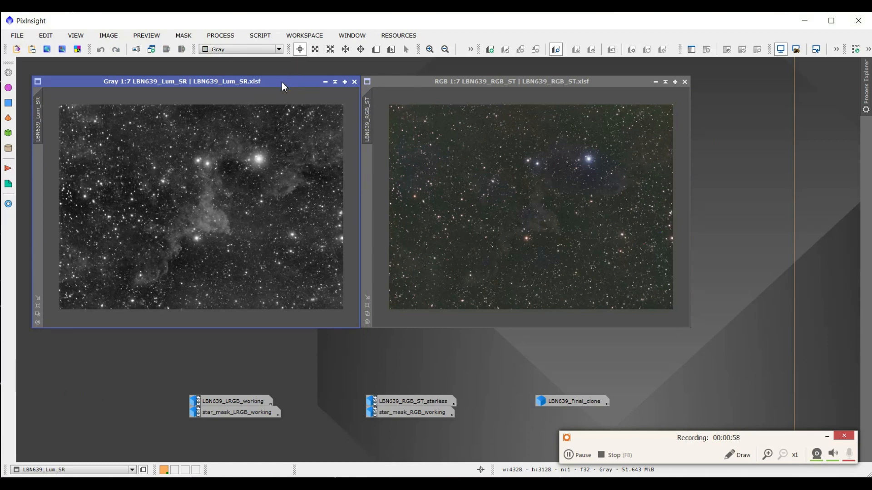
{"action": "mouse_move", "coordinate": [162, 137]}
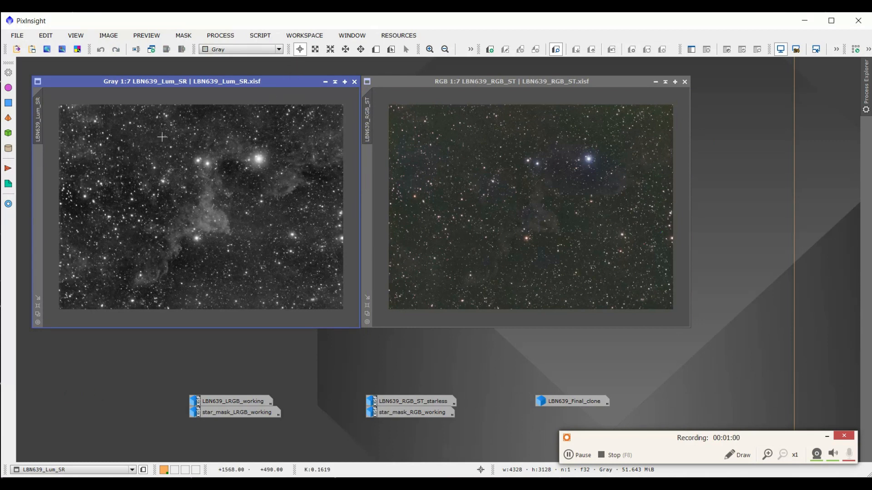
{"action": "mouse_move", "coordinate": [492, 136]}
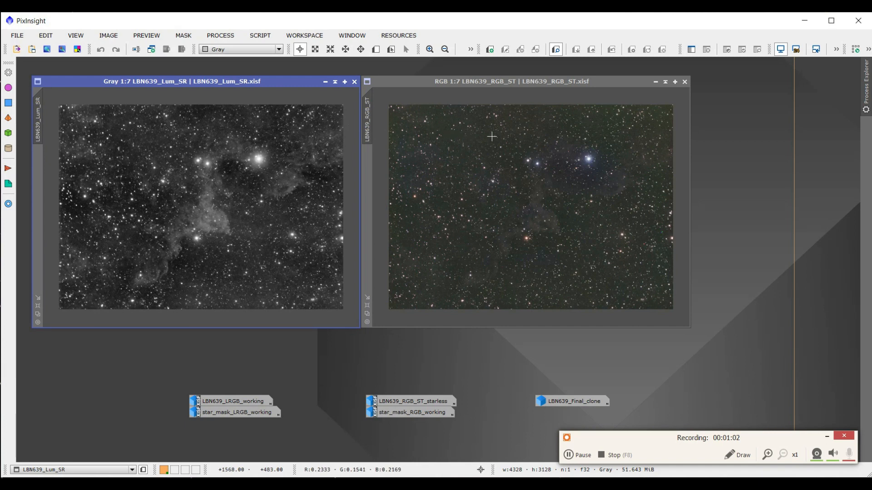
{"action": "mouse_move", "coordinate": [649, 164]}
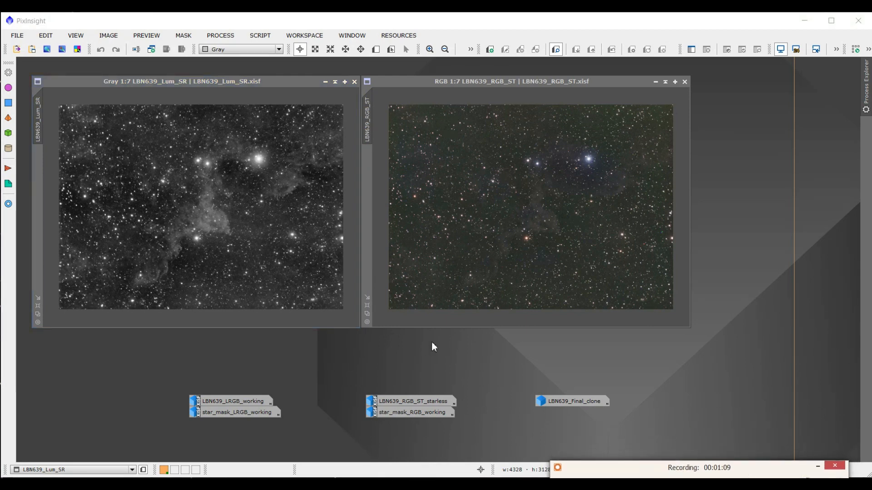
{"action": "mouse_move", "coordinate": [448, 133]}
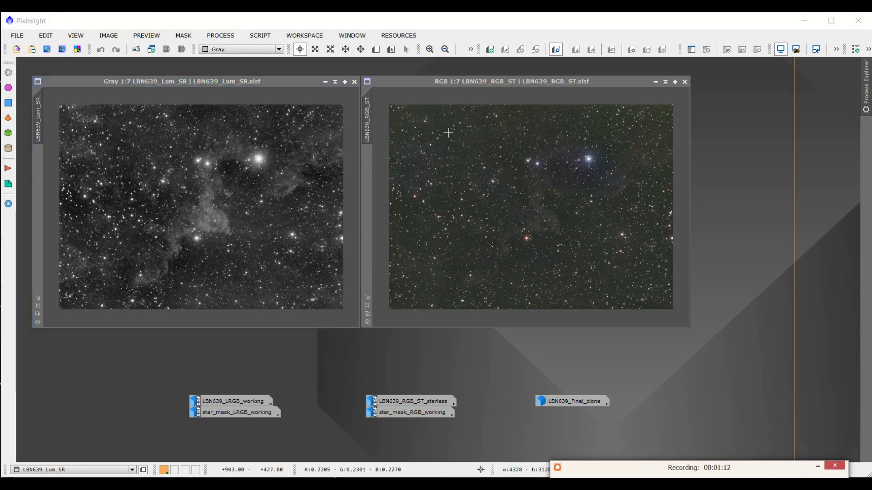
{"action": "mouse_move", "coordinate": [351, 373]}
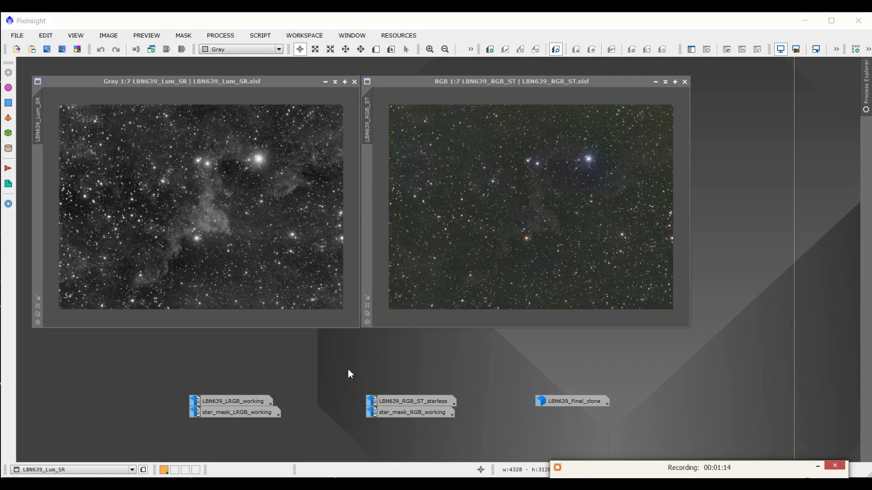
Bring up the colour LBN639_LRGB_working image beside the RGB_ST image
{"action": "left_click", "coordinate": [231, 400]}
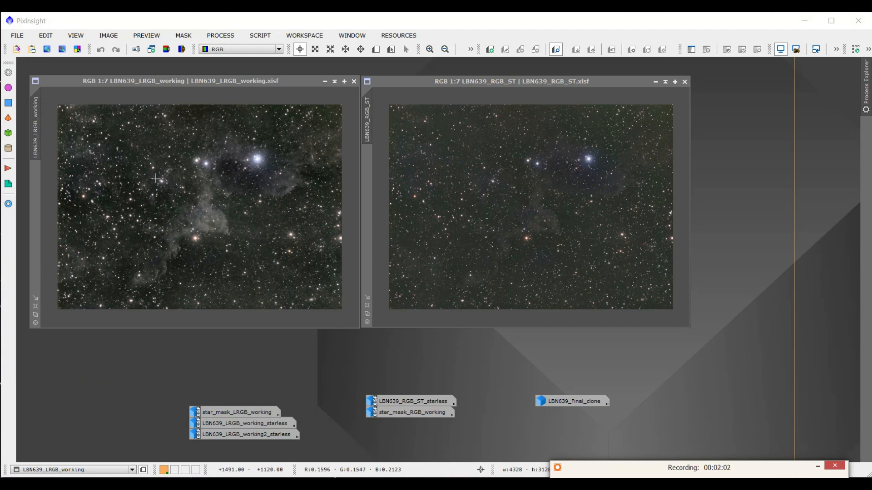
{"action": "mouse_move", "coordinate": [134, 127]}
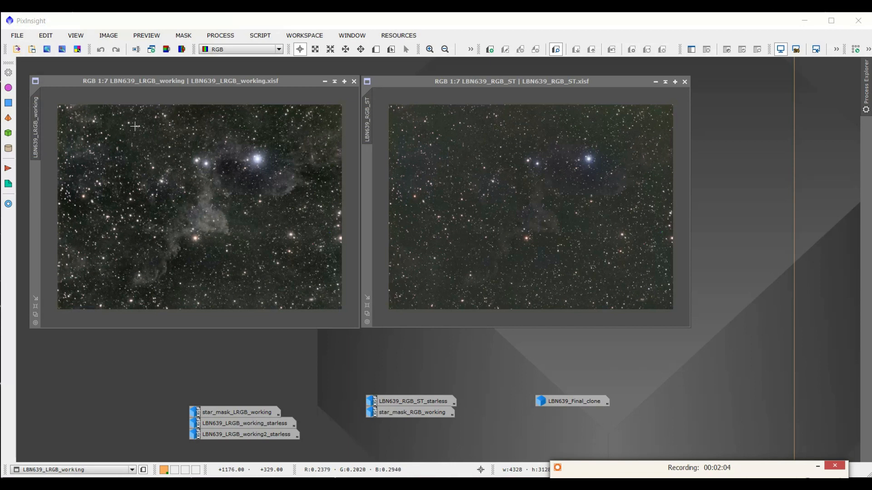
{"action": "mouse_move", "coordinate": [164, 141]}
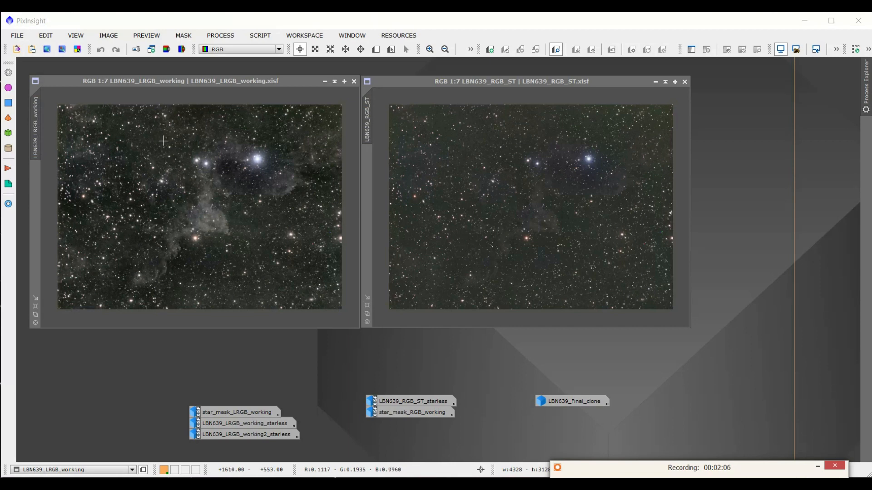
{"action": "mouse_move", "coordinate": [191, 139]}
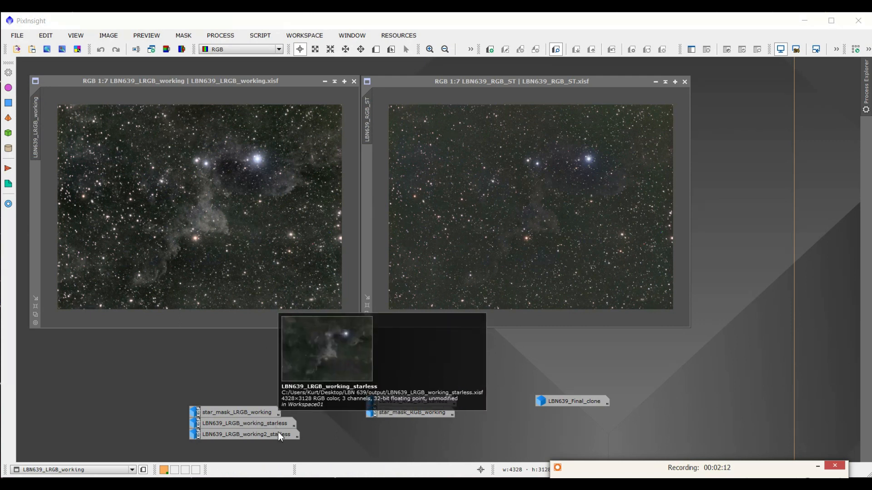
{"action": "mouse_move", "coordinate": [254, 437]}
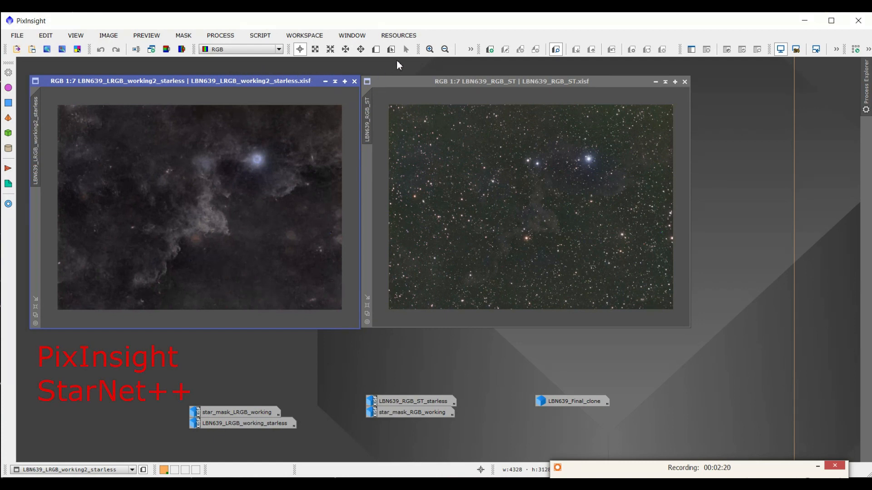
{"action": "mouse_move", "coordinate": [365, 352]}
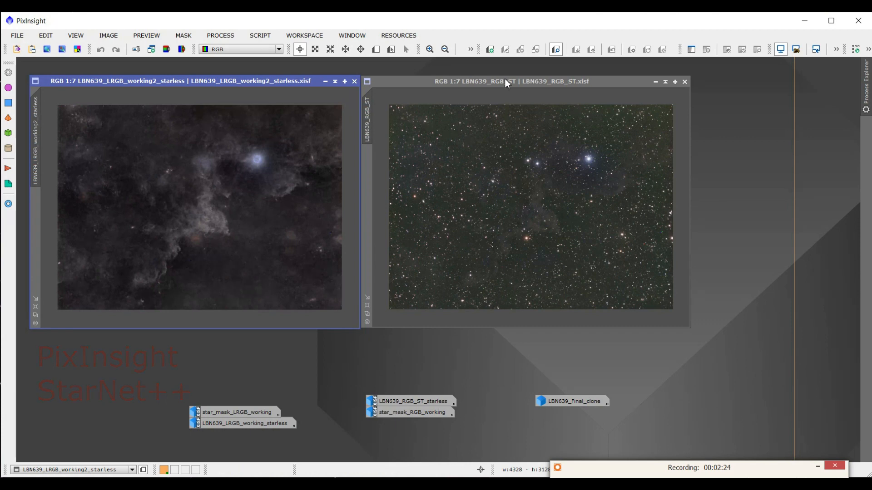
{"action": "mouse_move", "coordinate": [469, 412]}
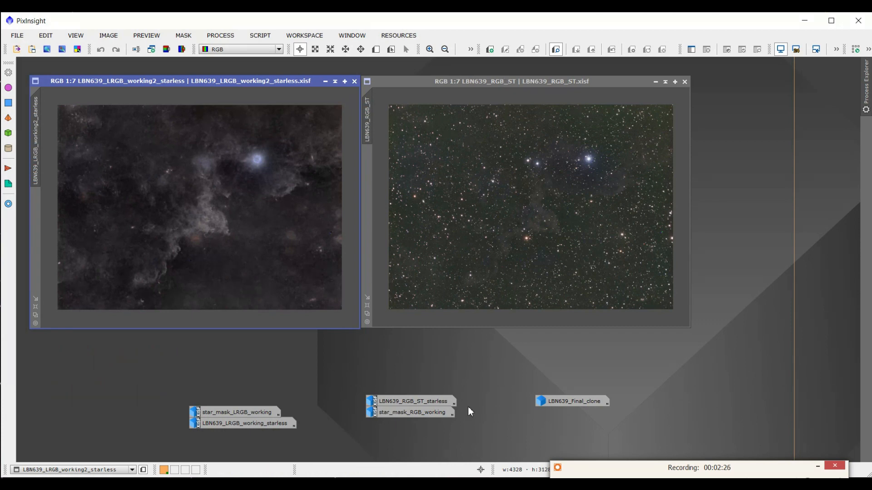
Show the RGB_ST_starless image and the star_mask_RGB_working mask on the right
{"action": "double_click", "coordinate": [412, 400]}
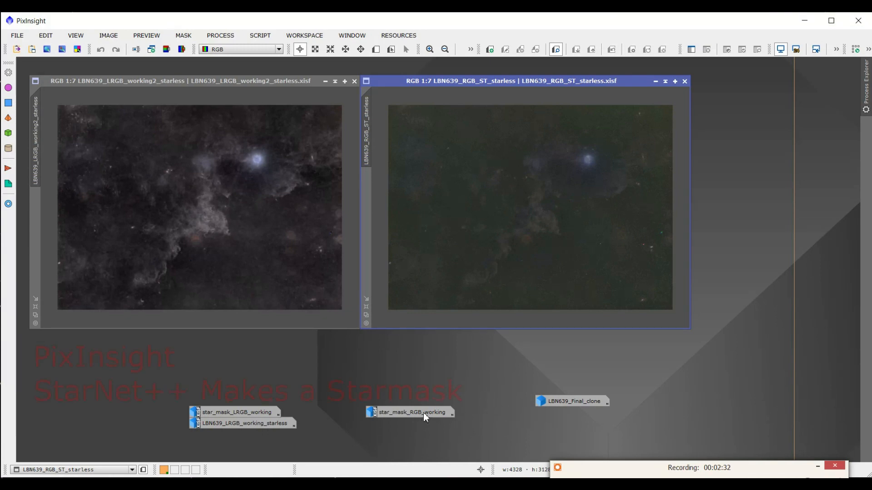
{"action": "double_click", "coordinate": [412, 413]}
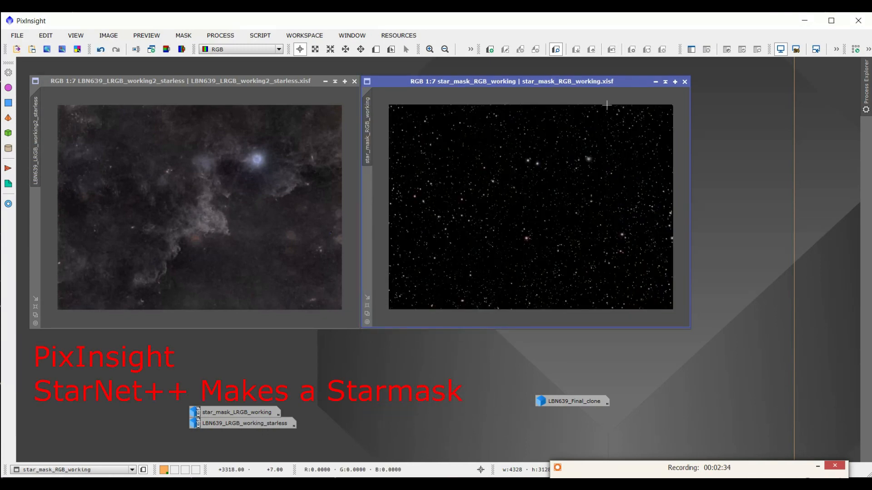
{"action": "mouse_move", "coordinate": [656, 82]}
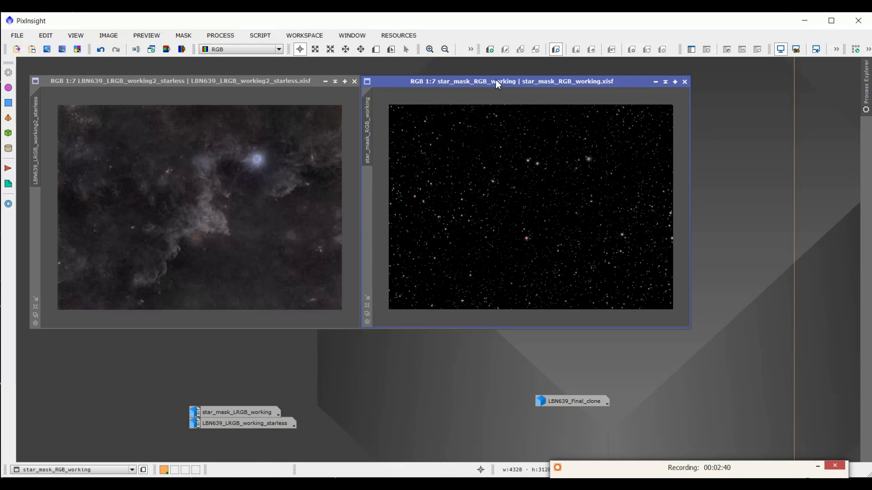
{"action": "mouse_move", "coordinate": [176, 89]}
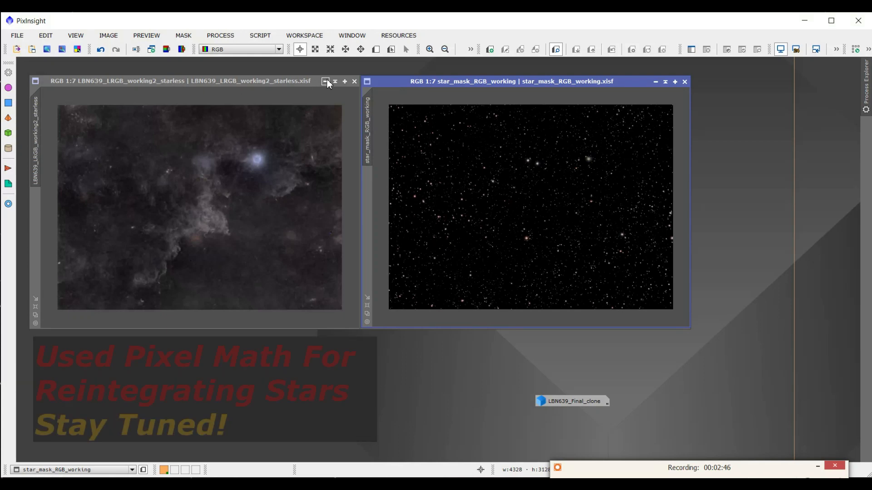
{"action": "mouse_move", "coordinate": [325, 80]}
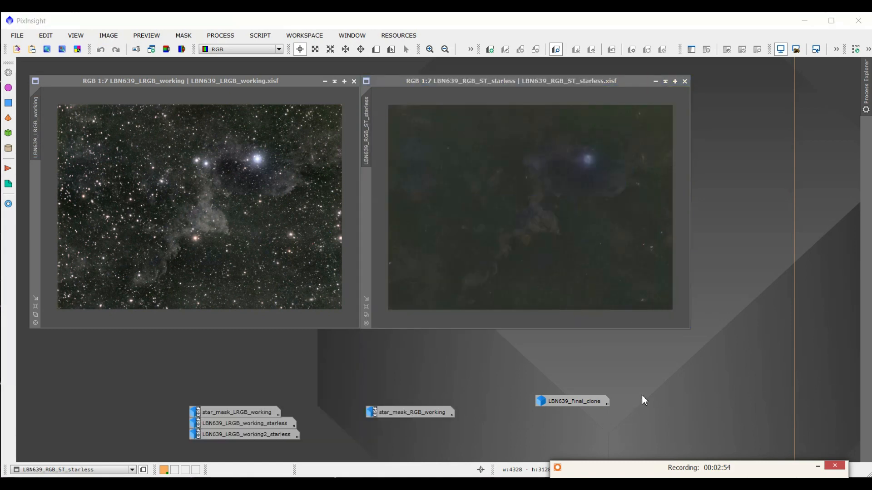
{"action": "mouse_move", "coordinate": [693, 368]}
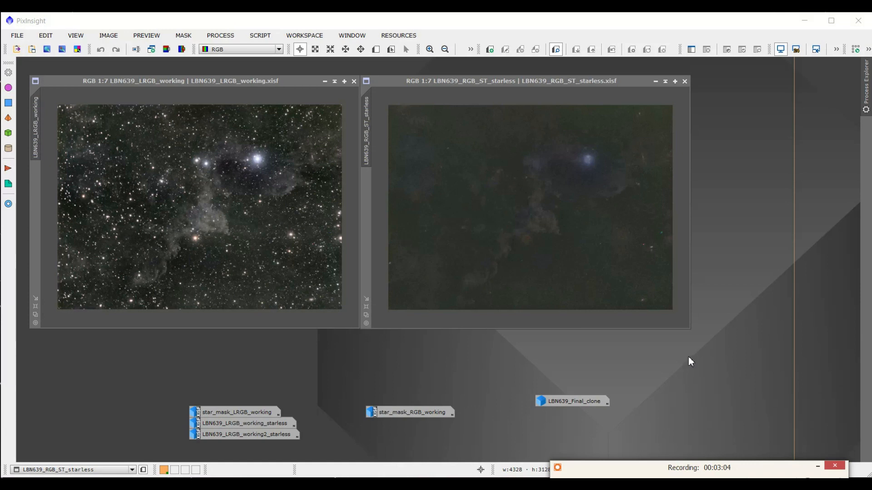
{"action": "mouse_move", "coordinate": [693, 356]}
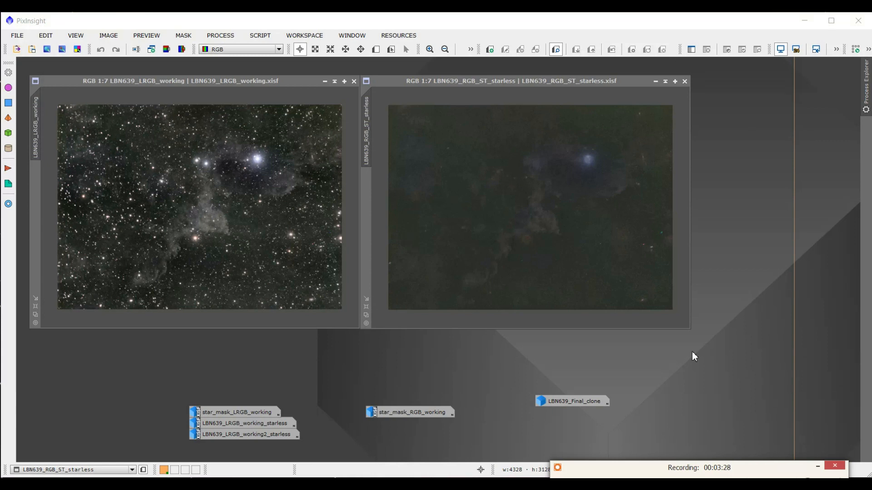
{"action": "mouse_move", "coordinate": [702, 368]}
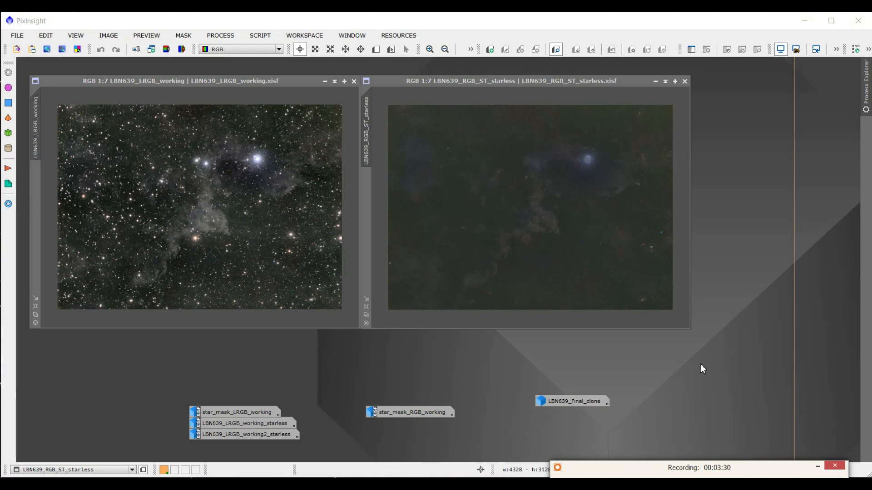
{"action": "mouse_move", "coordinate": [755, 469]}
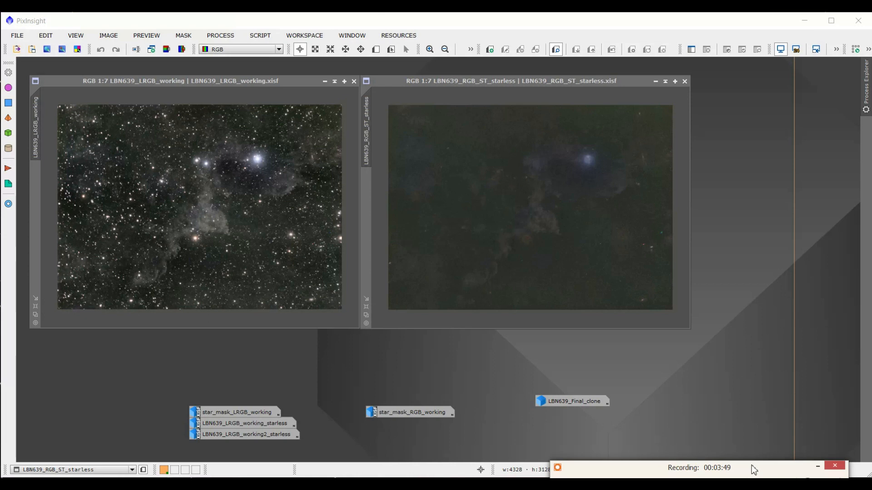
{"action": "mouse_move", "coordinate": [769, 471]}
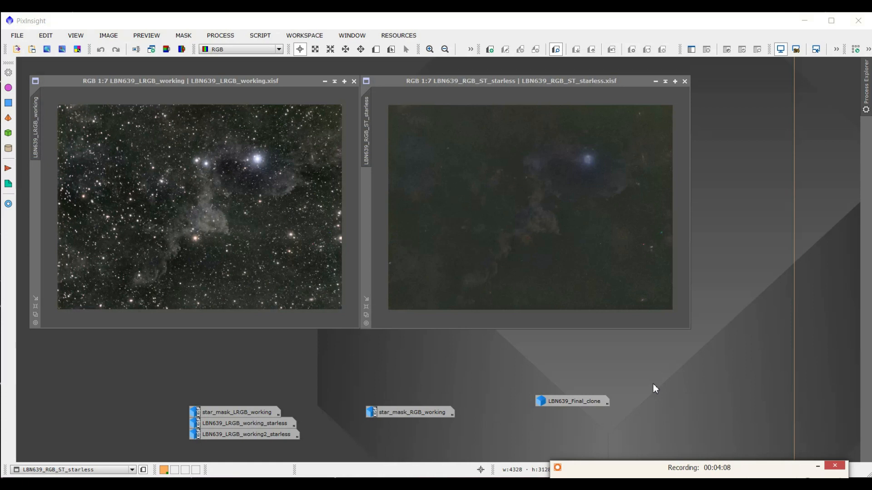
{"action": "mouse_move", "coordinate": [716, 122]}
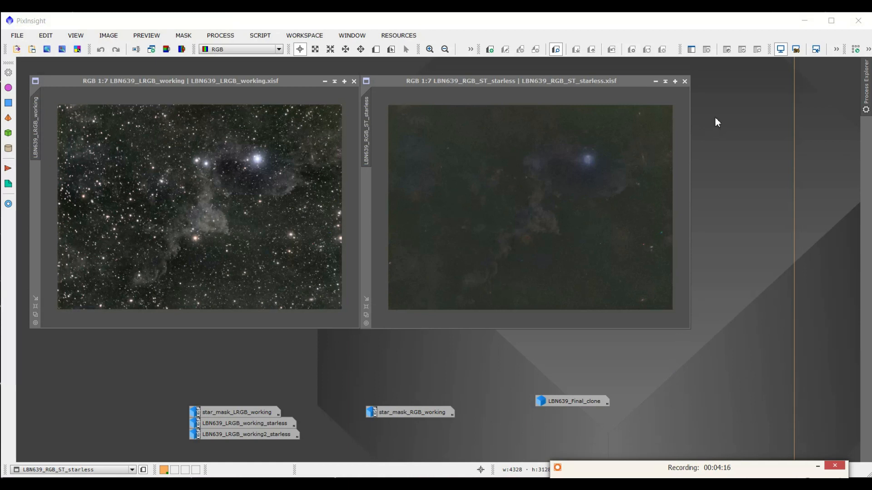
{"action": "mouse_move", "coordinate": [685, 29]}
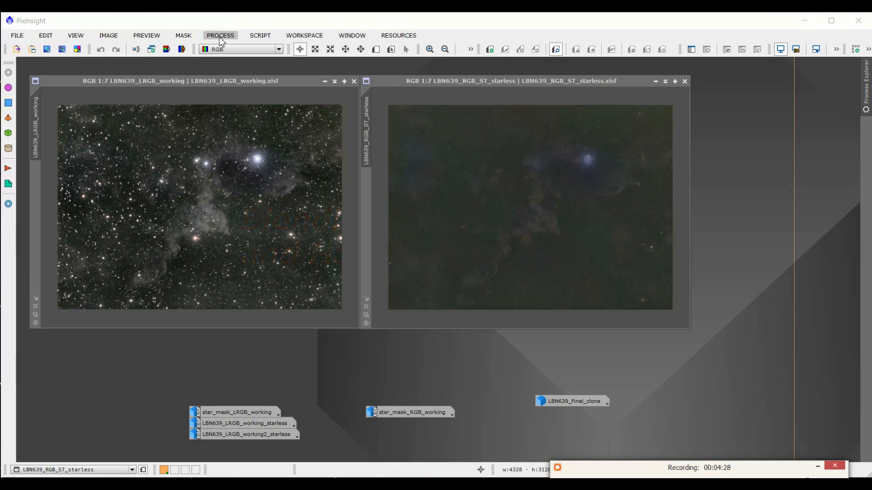
Launch PixelMath from the Process menu with an empty expression area
{"action": "left_click", "coordinate": [220, 36]}
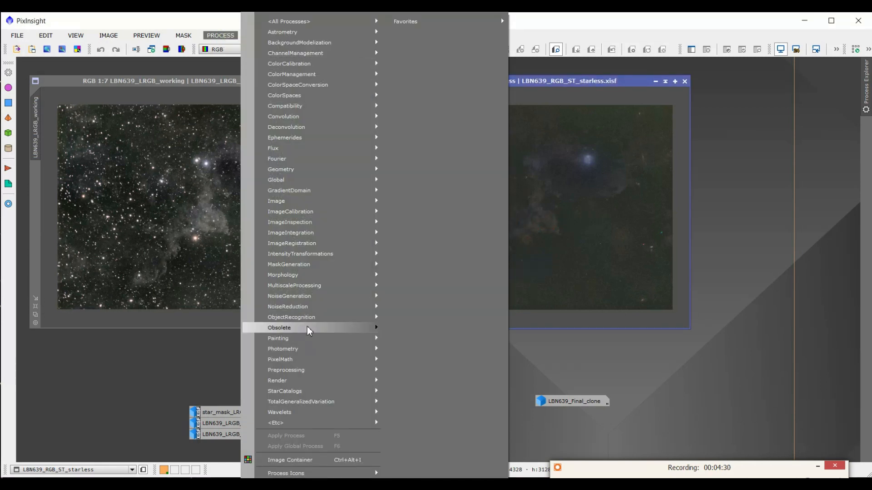
{"action": "mouse_move", "coordinate": [281, 359]}
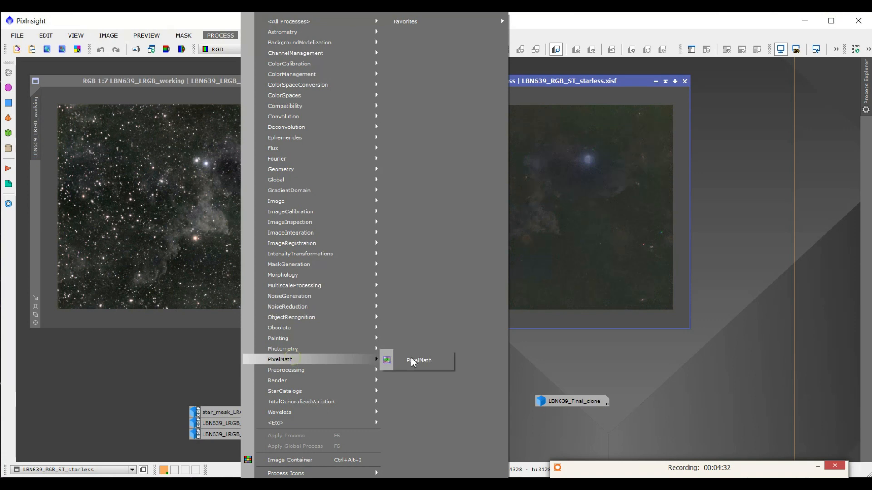
{"action": "left_click", "coordinate": [417, 361]}
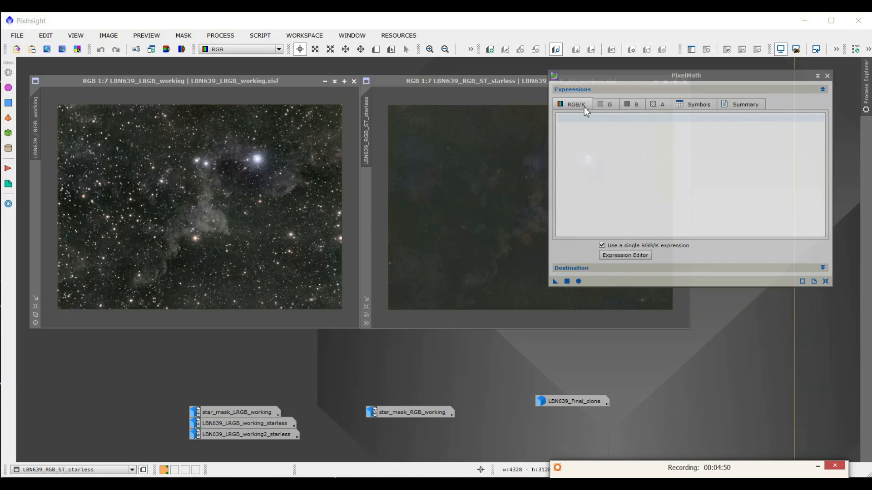
{"action": "mouse_move", "coordinate": [595, 359]}
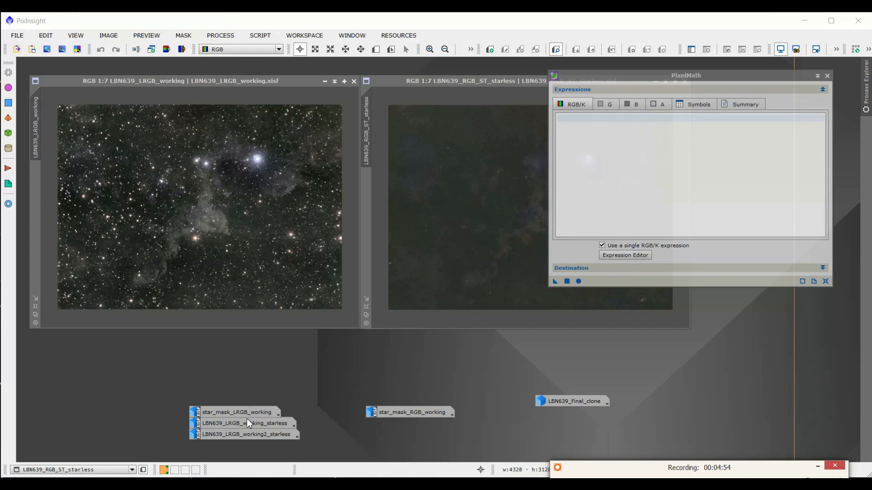
{"action": "mouse_move", "coordinate": [256, 424]}
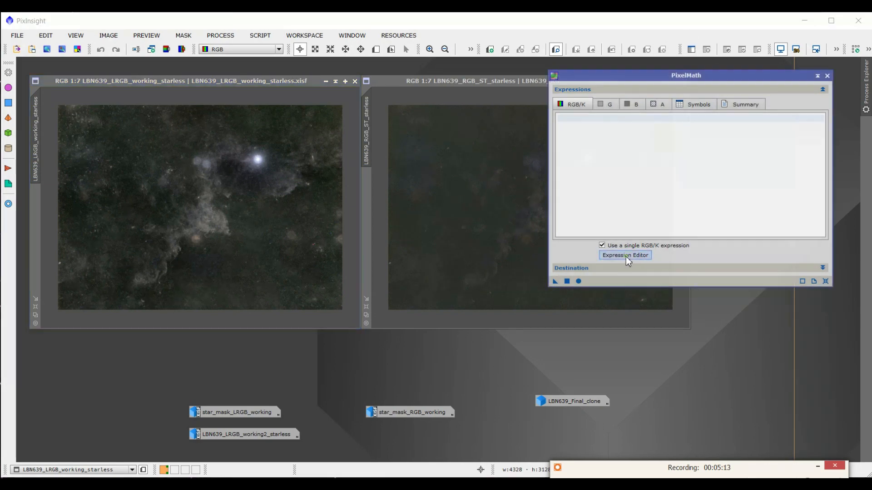
Build the expression ((LBN639_LRGB_working2_starless)+(star_mask_RGB_working)) in the Expression Editor
{"action": "left_click", "coordinate": [625, 254]}
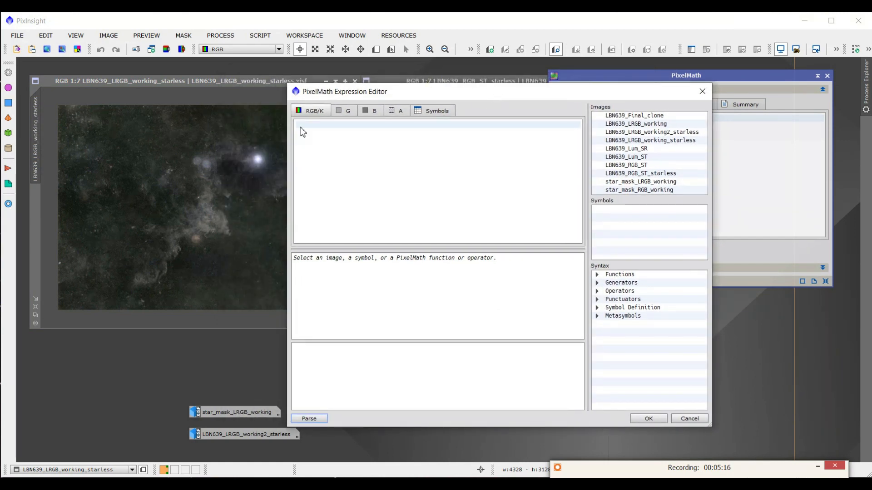
{"action": "type", "text": "(("}
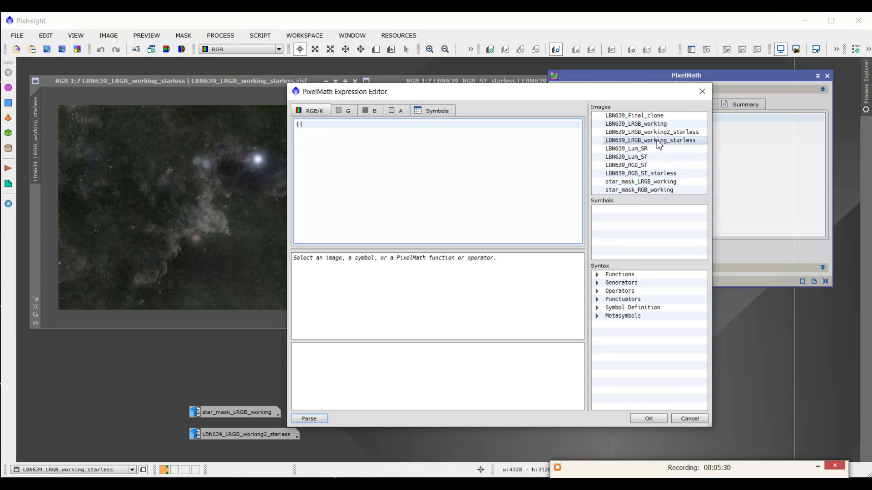
{"action": "double_click", "coordinate": [652, 131]}
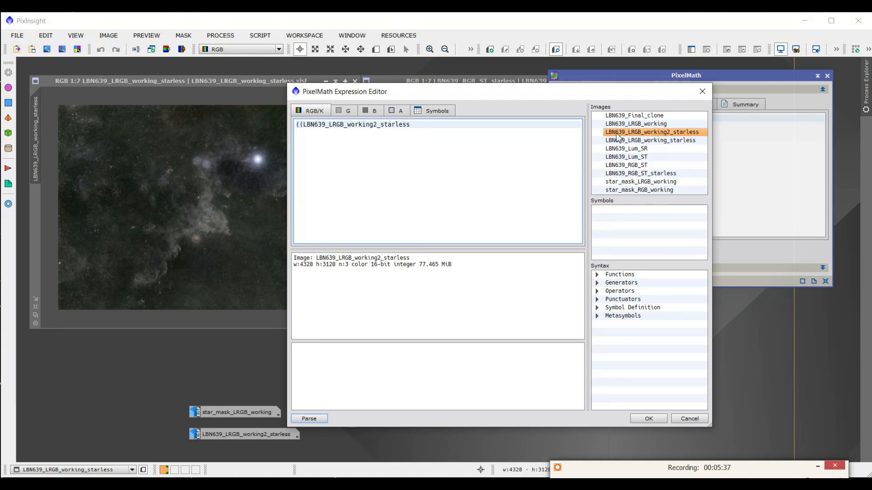
{"action": "type", "text": "+"}
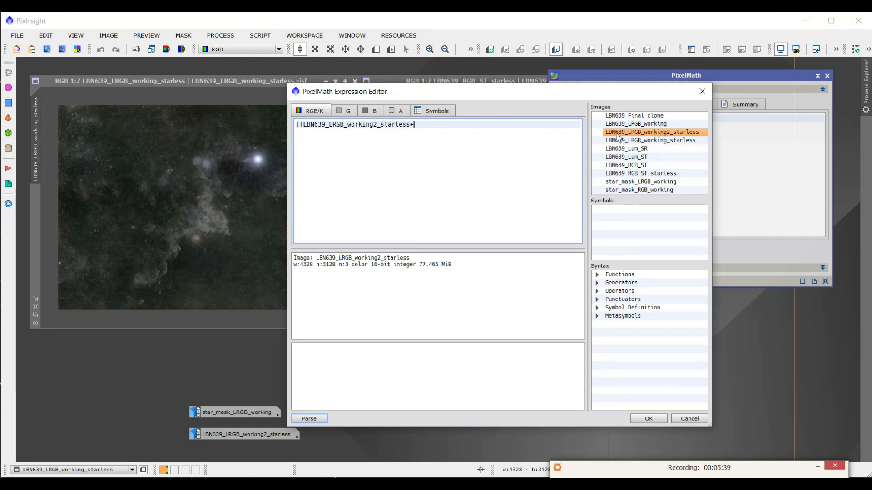
{"action": "key", "text": "Backspace"}
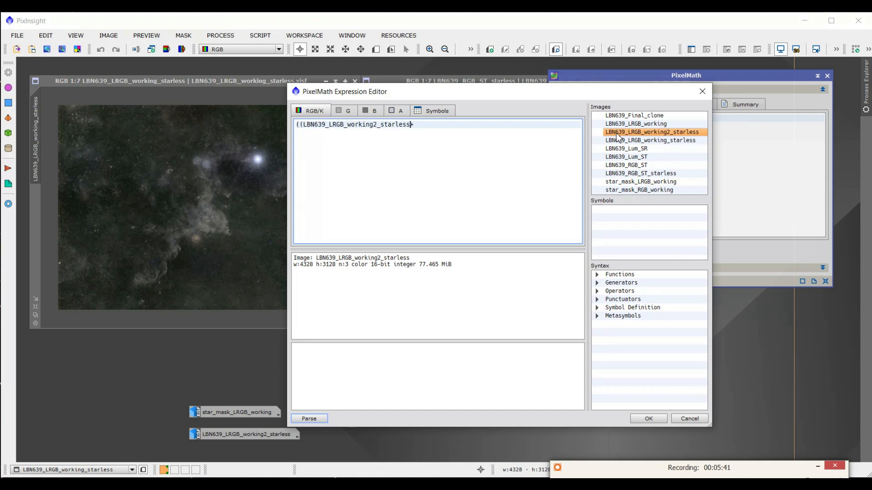
{"action": "type", "text": "+"}
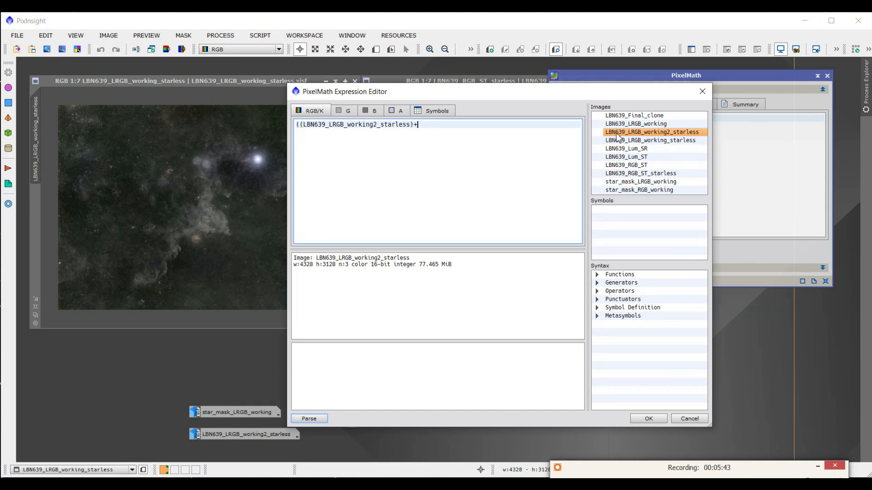
{"action": "type", "text": "("}
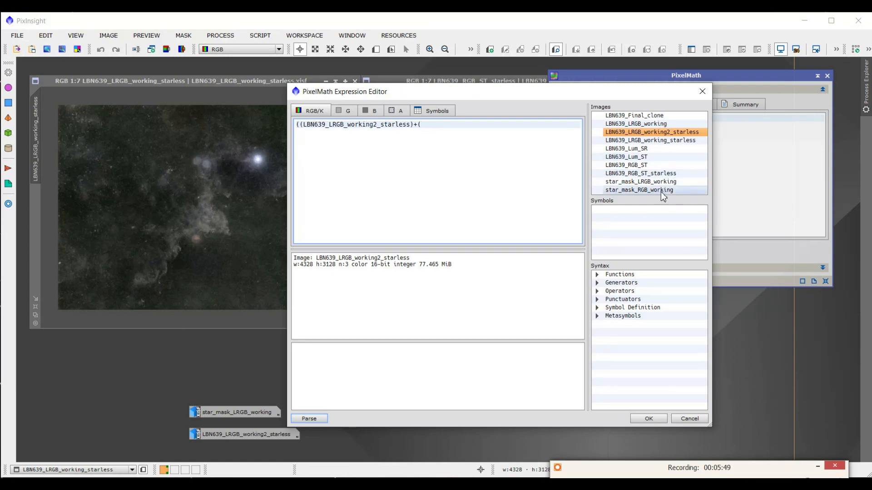
{"action": "double_click", "coordinate": [639, 190]}
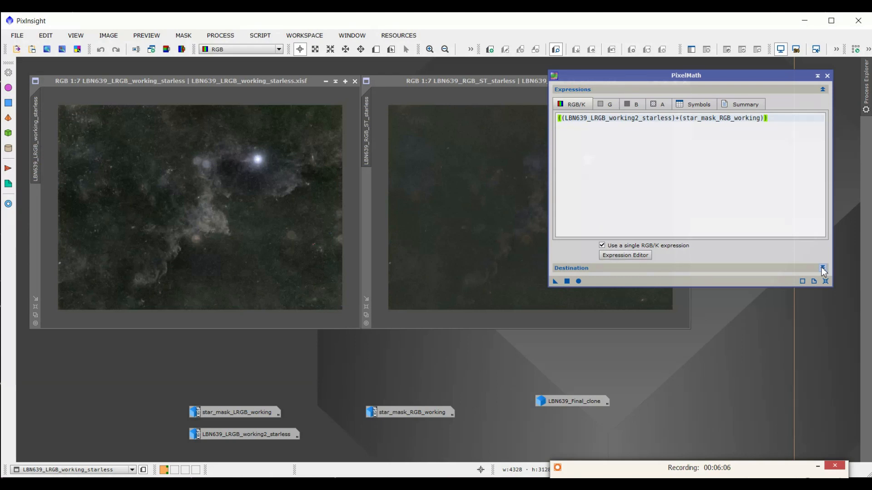
Set Destination to Create new image with Color space Same as target
{"action": "left_click", "coordinate": [822, 268]}
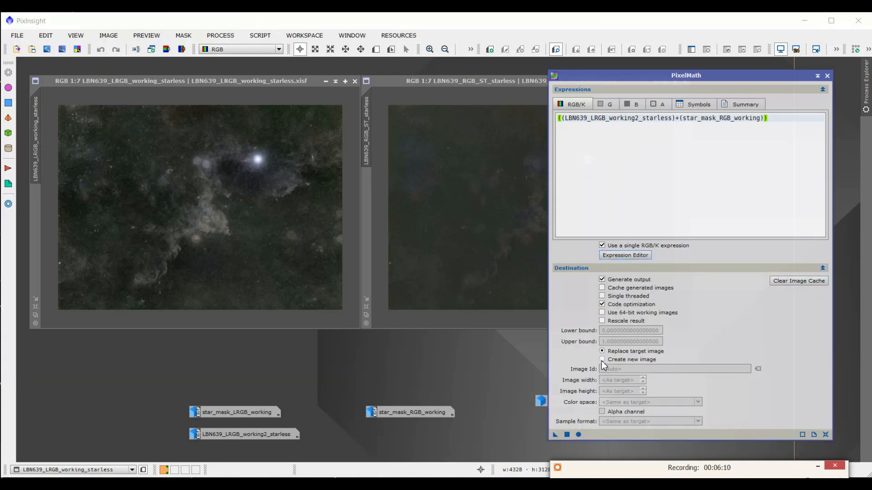
{"action": "left_click", "coordinate": [601, 360]}
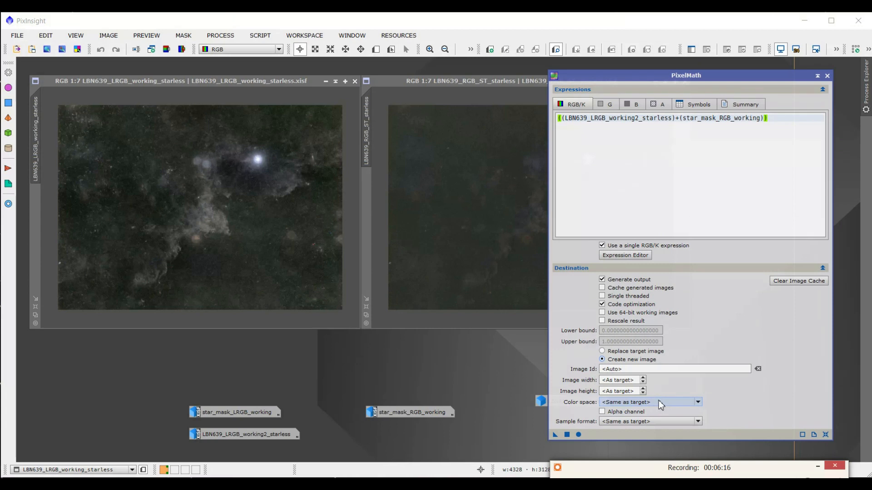
{"action": "left_click", "coordinate": [698, 402]}
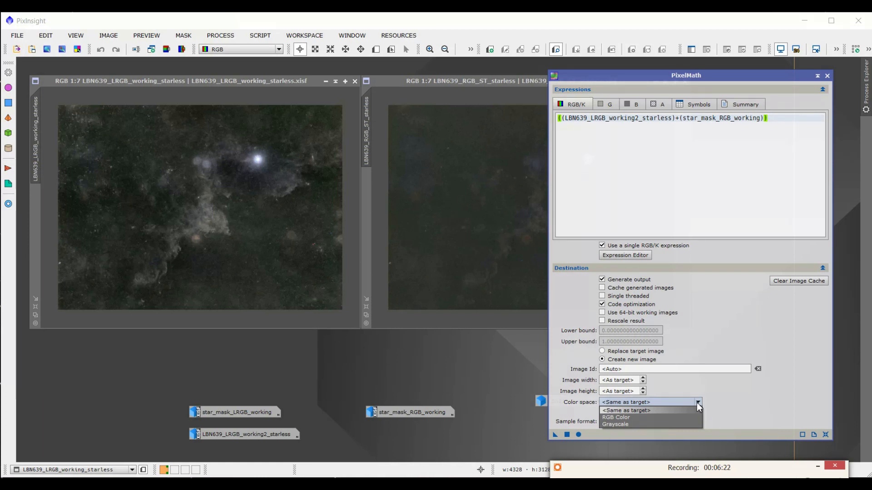
{"action": "left_click", "coordinate": [625, 410]}
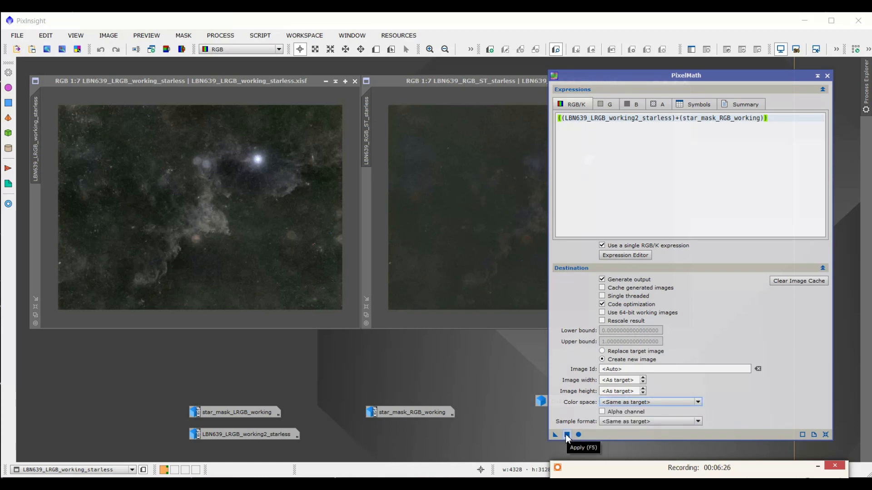
Apply PixelMath to produce the combined Image13 and dismiss the Process Console
{"action": "left_click", "coordinate": [566, 435]}
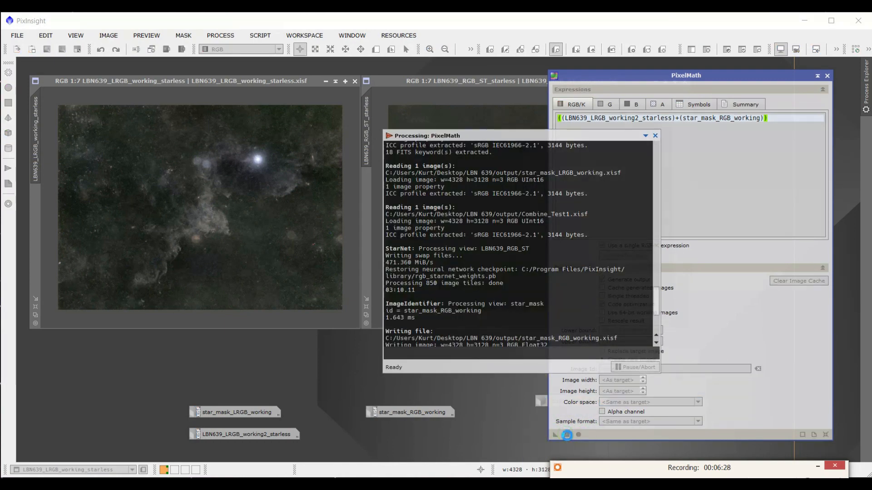
{"action": "left_click", "coordinate": [554, 434]}
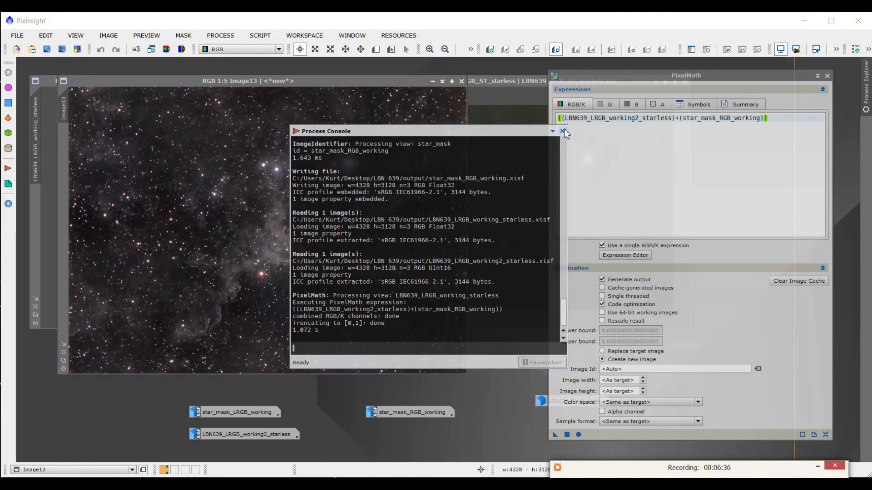
{"action": "left_click", "coordinate": [565, 132]}
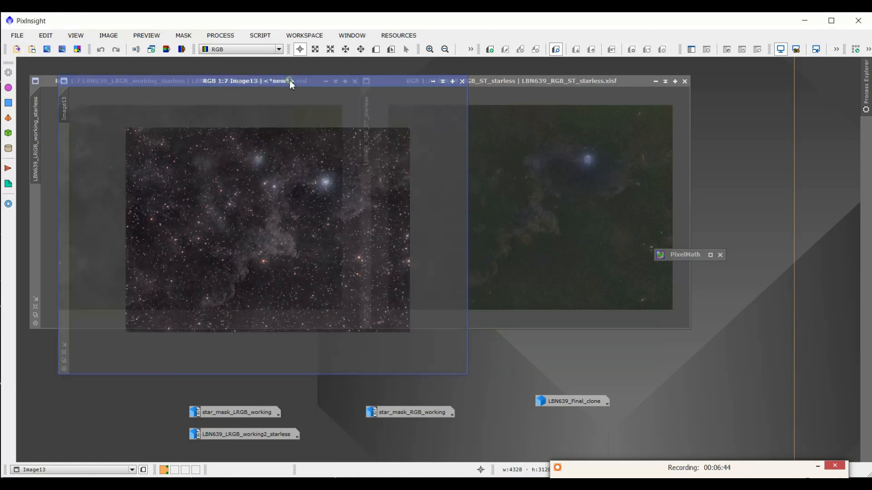
Position Image13 beside the original LRGB working image to compare them
{"action": "left_click_drag", "start_coordinate": [289, 81], "coordinate": [579, 76]}
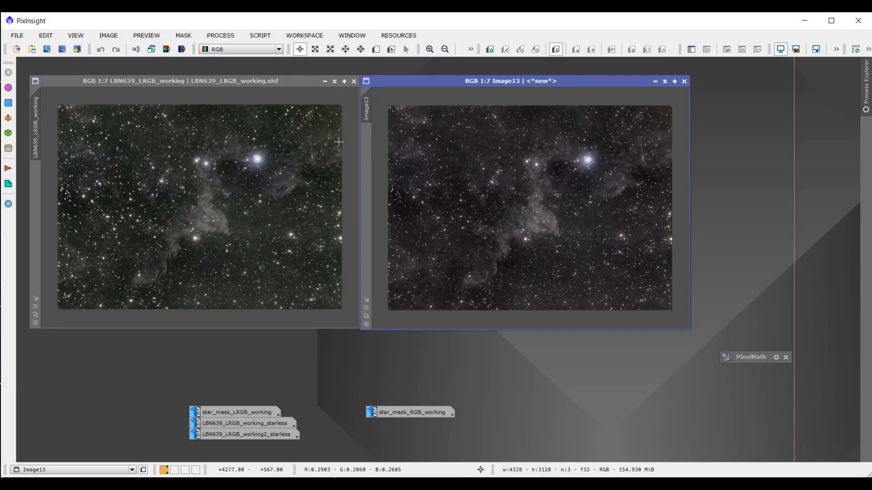
{"action": "mouse_move", "coordinate": [110, 174]}
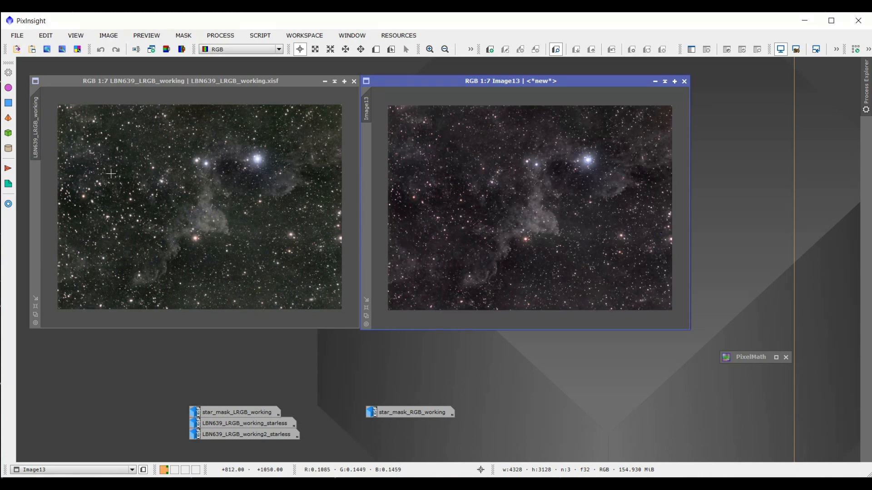
{"action": "mouse_move", "coordinate": [138, 200]}
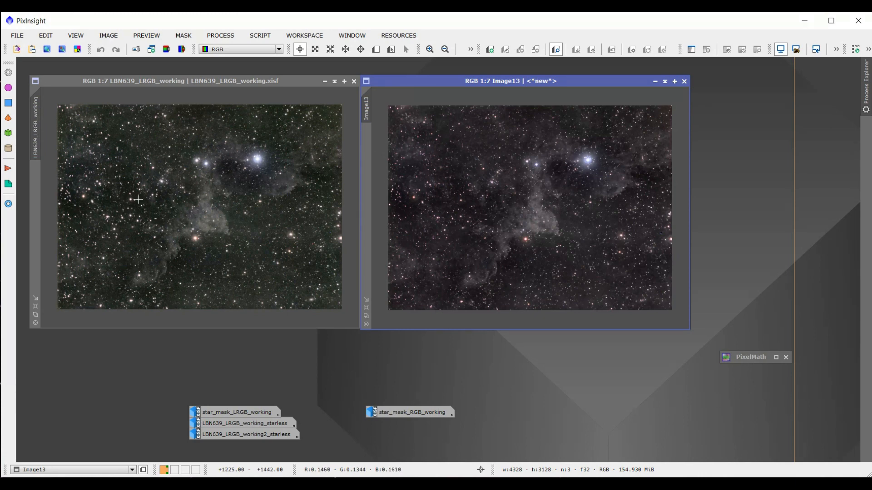
{"action": "mouse_move", "coordinate": [545, 102]}
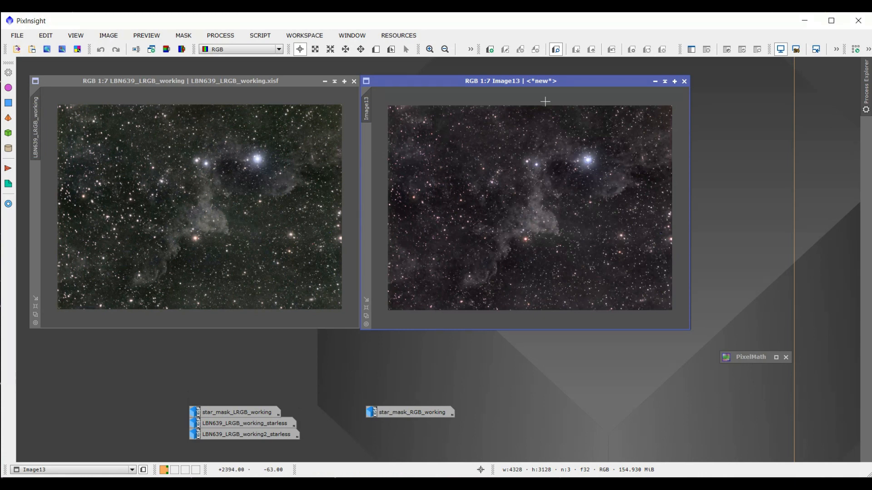
{"action": "left_click_drag", "start_coordinate": [510, 81], "coordinate": [399, 90]}
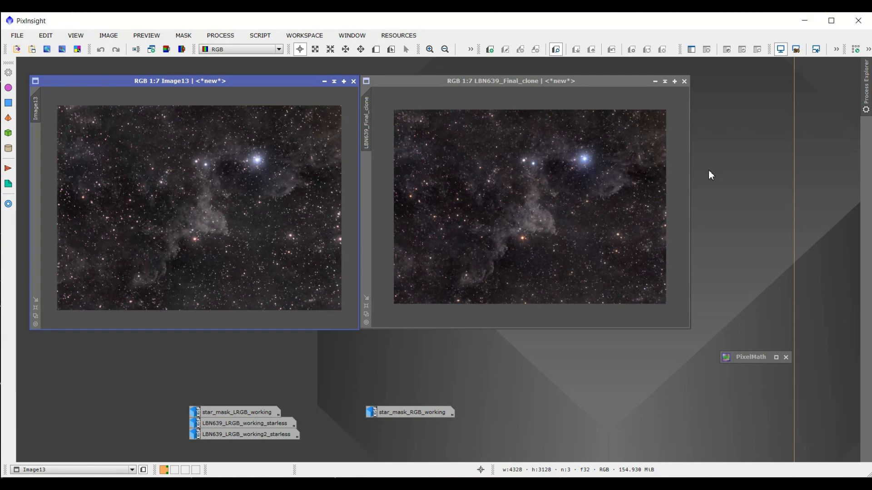
{"action": "mouse_move", "coordinate": [720, 178]}
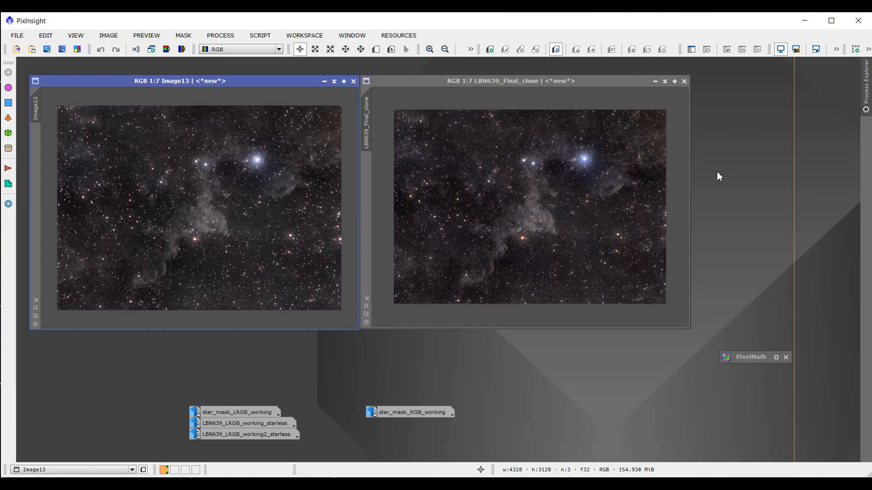
{"action": "mouse_move", "coordinate": [744, 85]}
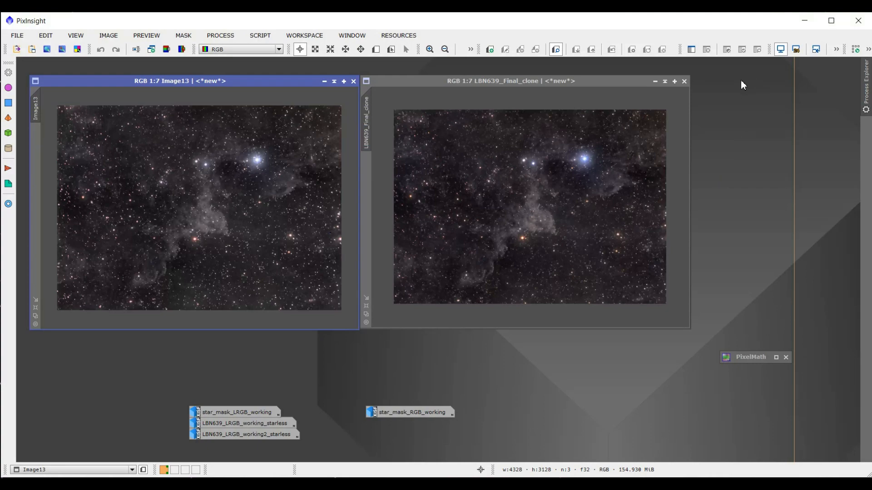